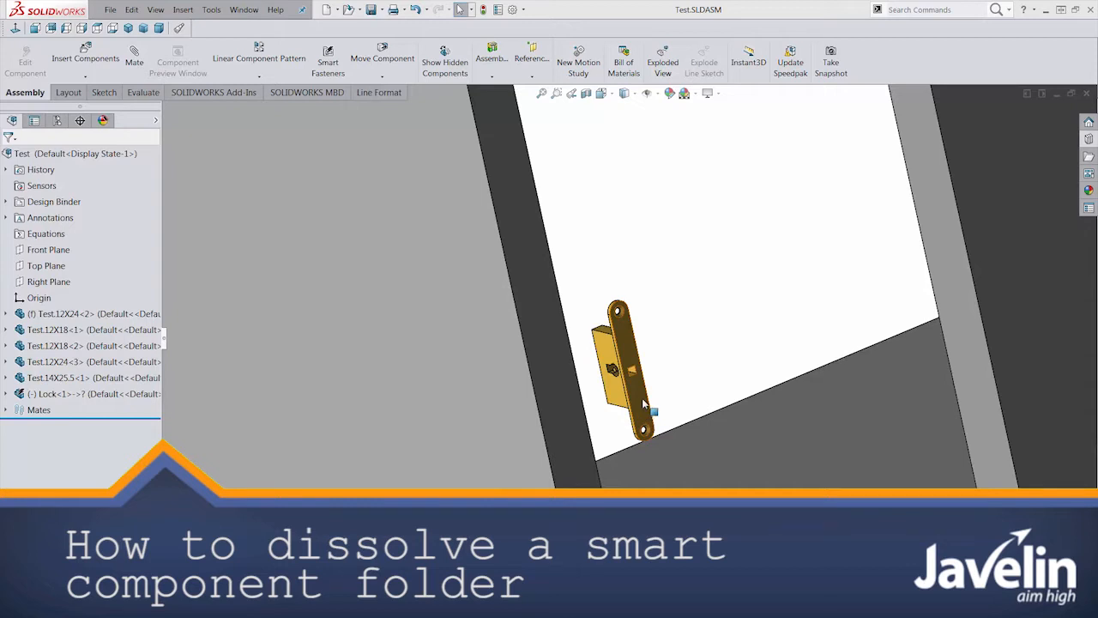
Start Insert Smart Features for the Lock component, keeping its cut features and key parts.
click(60, 392)
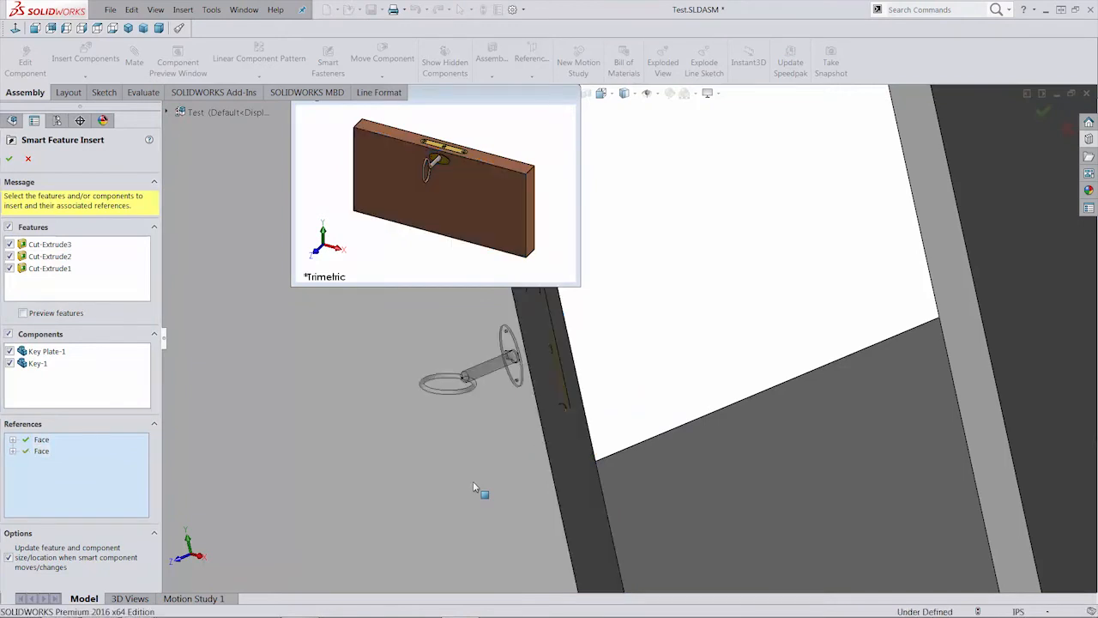
mouse_move(584, 428)
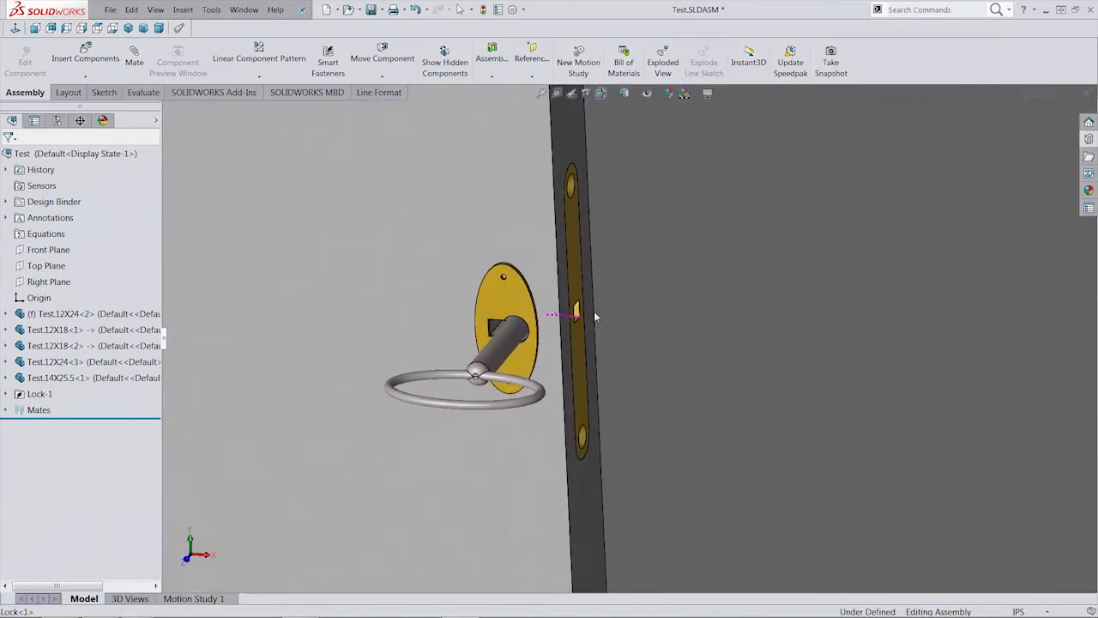
Select the lock and expand the Lock-1 folder to show its features, Key Plate and Key.
click(40, 393)
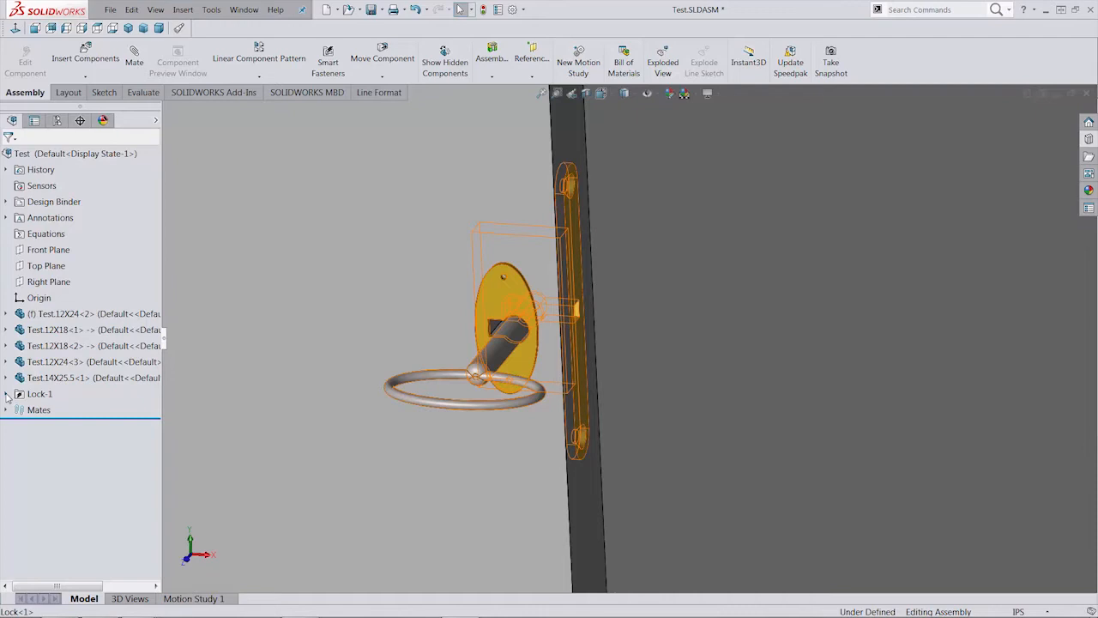
click(7, 393)
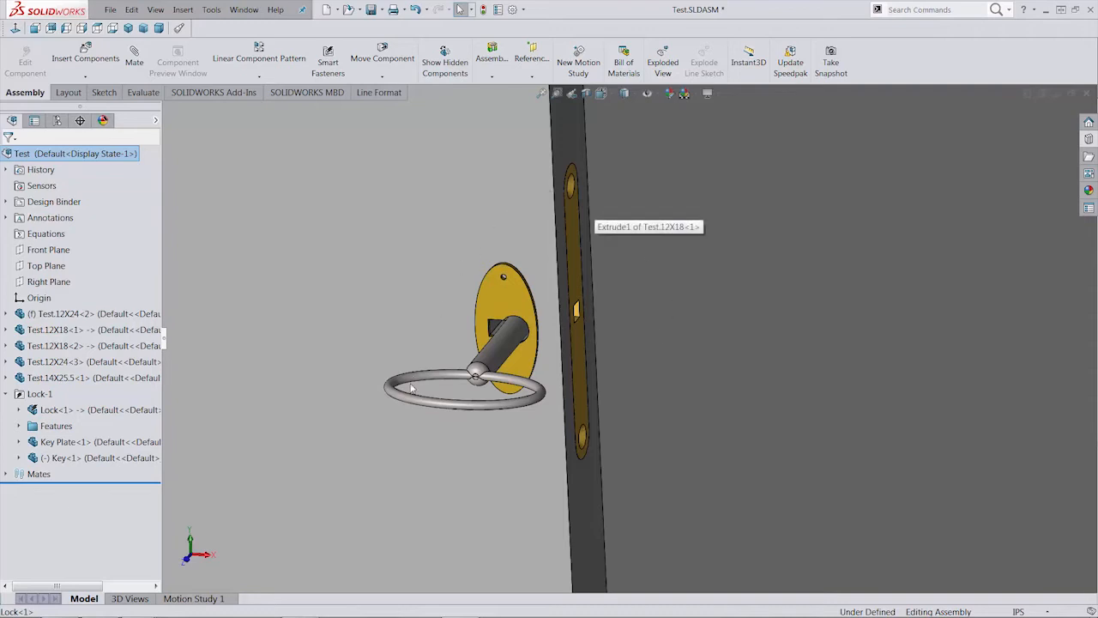
mouse_move(486, 309)
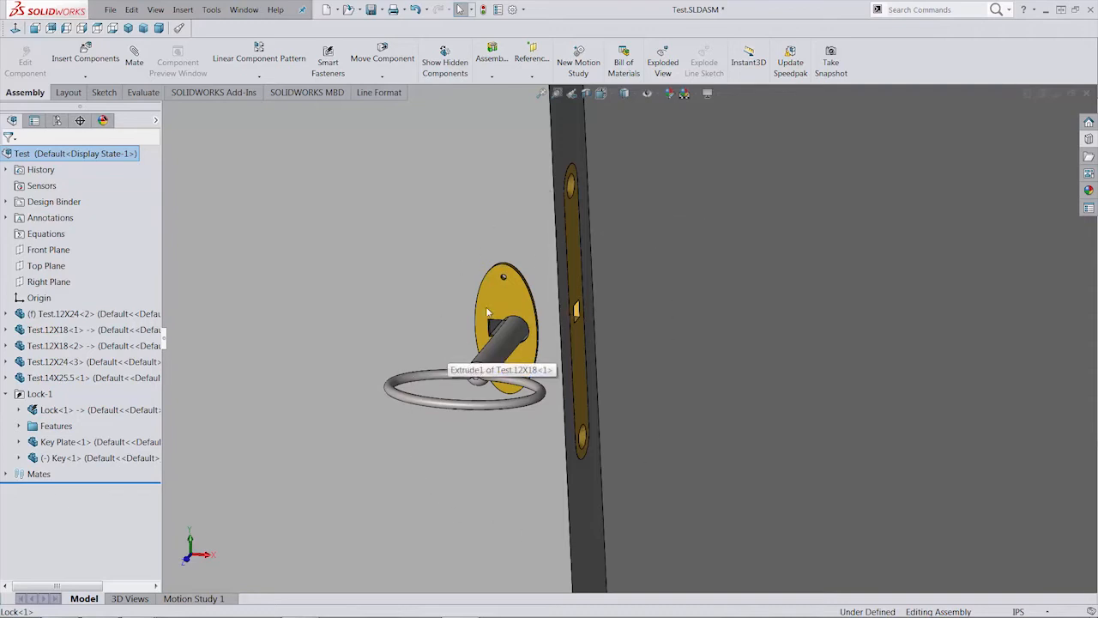
click(54, 408)
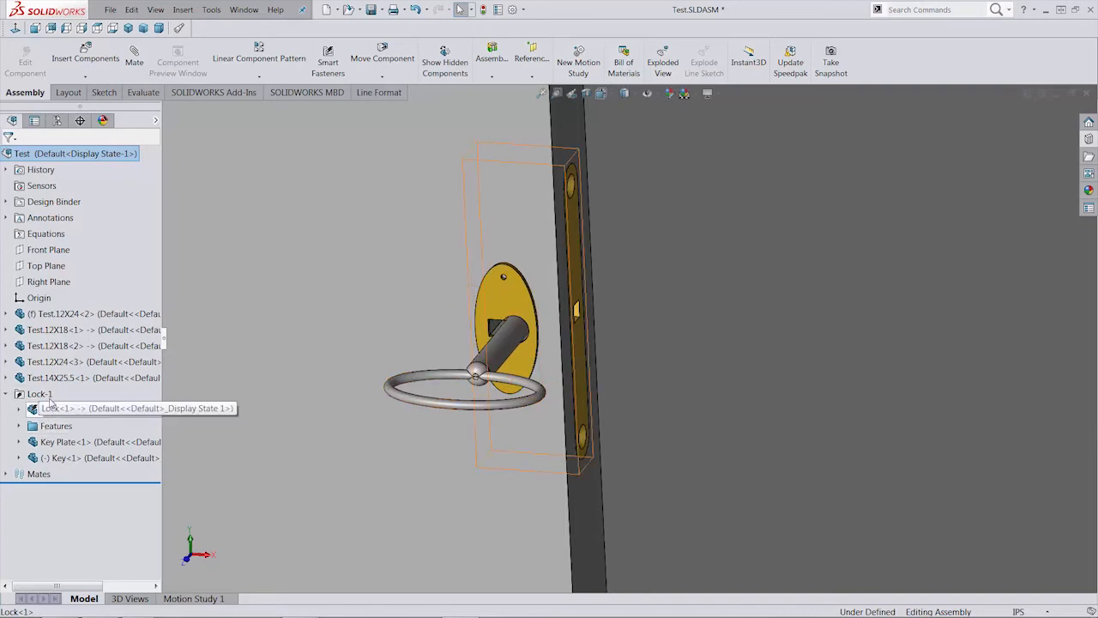
right_click(38, 393)
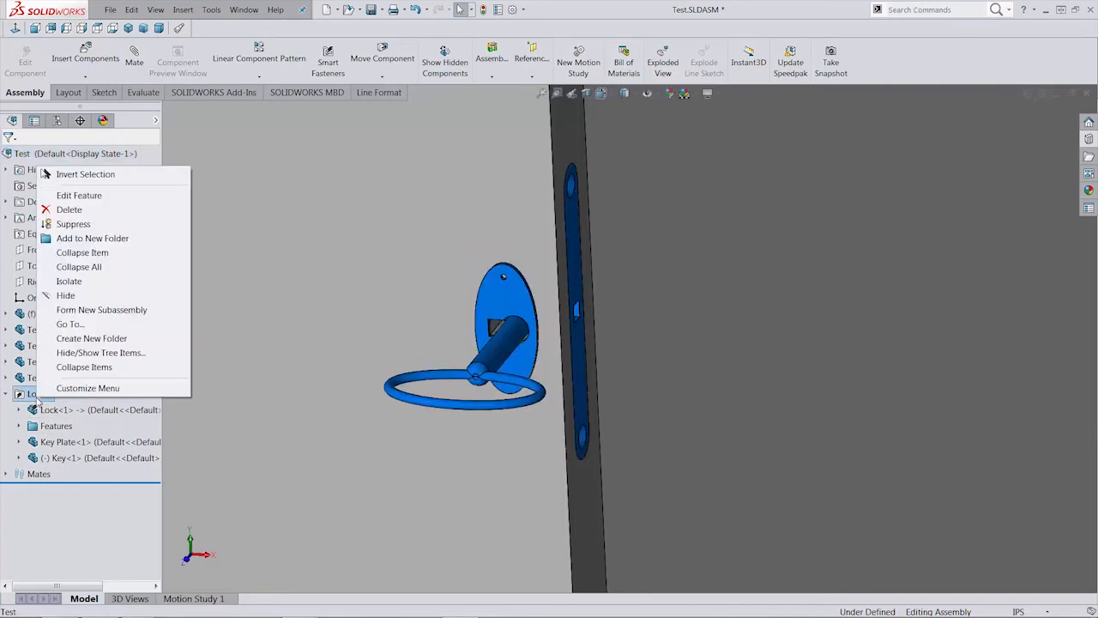
mouse_move(79, 196)
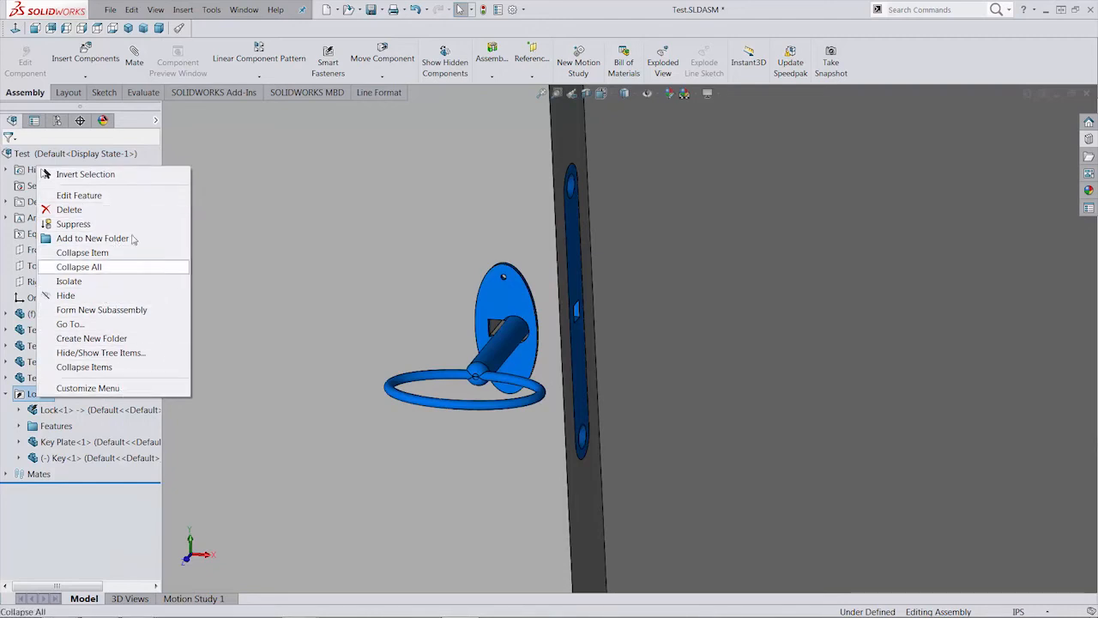
click(78, 265)
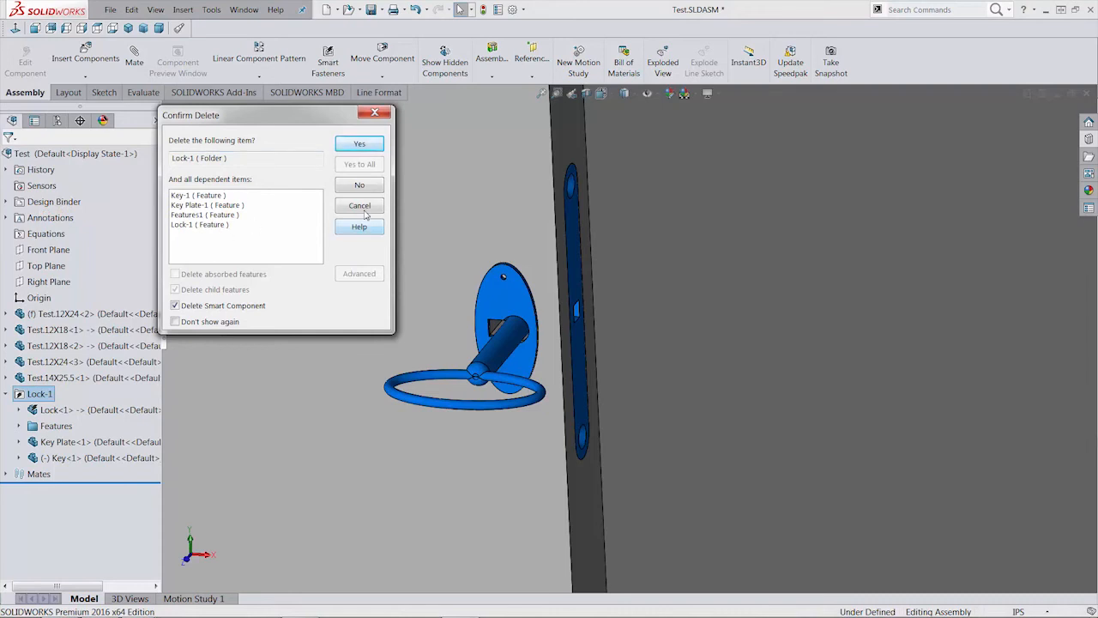
click(359, 206)
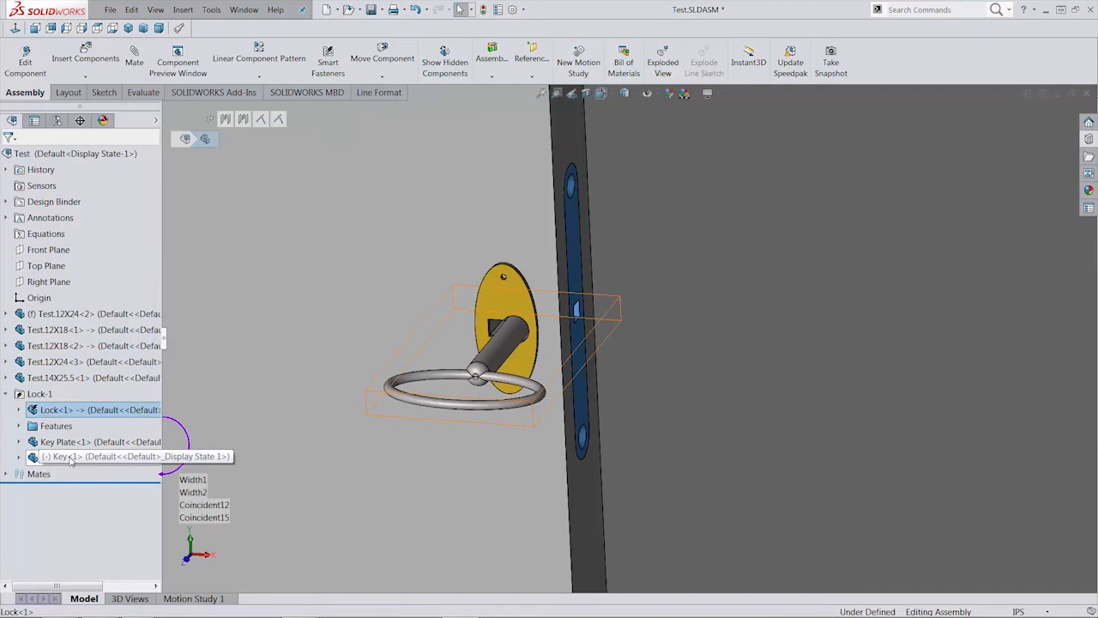
Add the lock, Features, Key Plate and Key to a new folder, Folder2, and expand it.
click(60, 441)
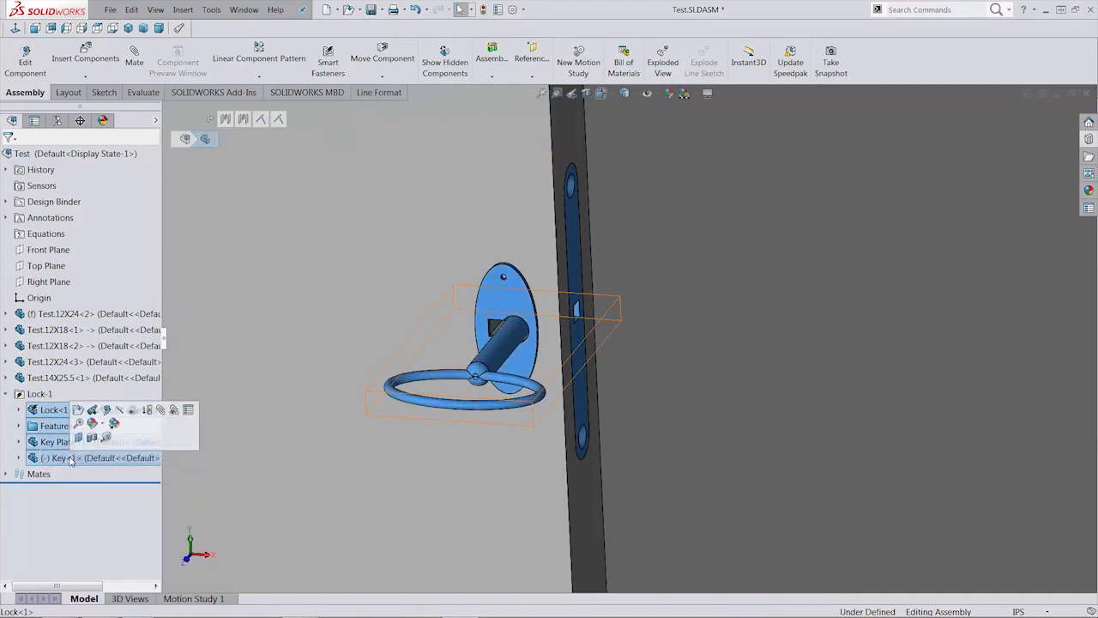
right_click(61, 458)
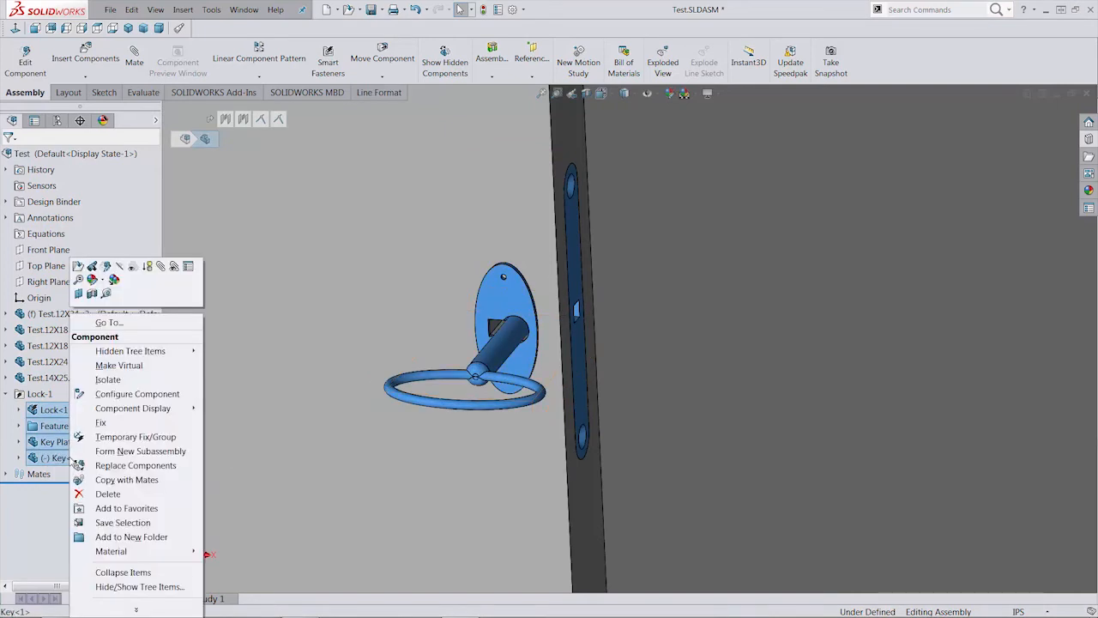
mouse_move(141, 449)
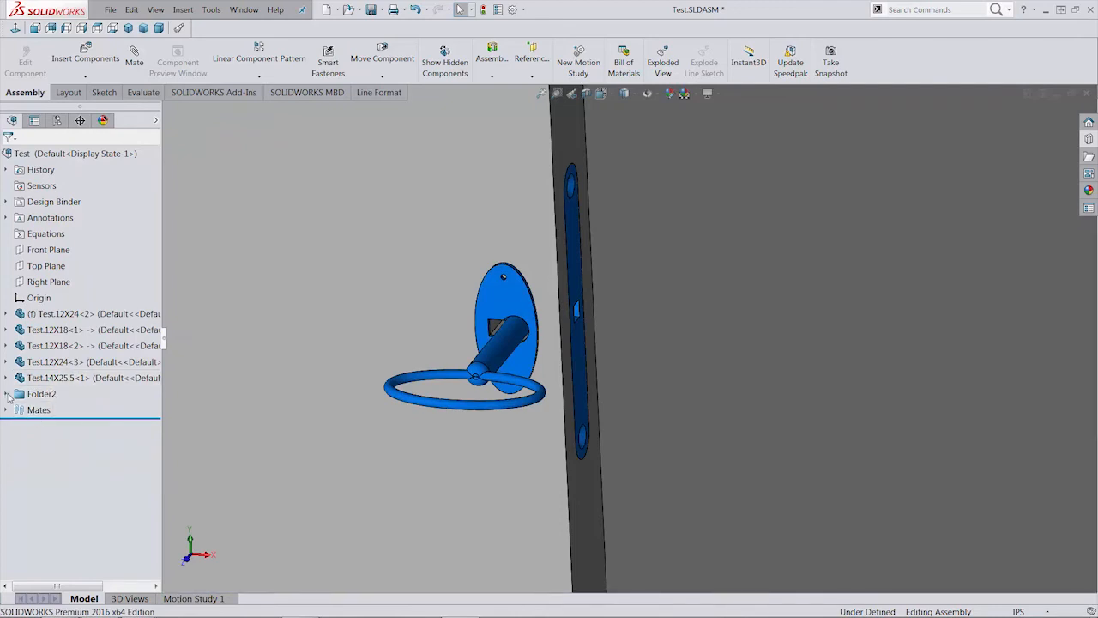
click(7, 392)
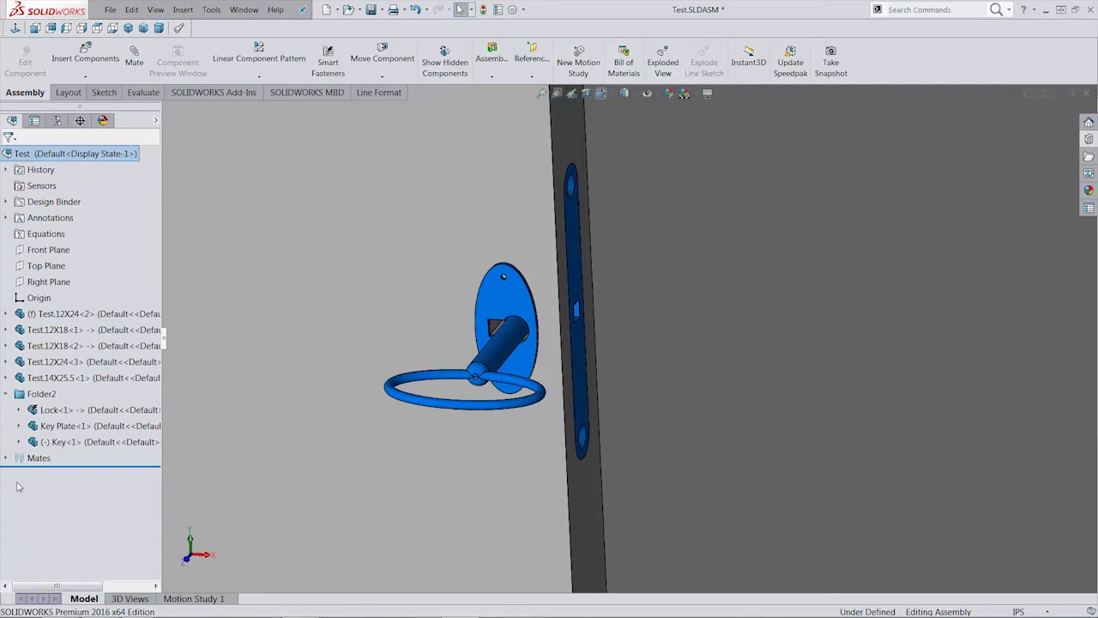
Delete Folder2 only, leaving the lock, key plate and key as top-level assembly items.
right_click(41, 392)
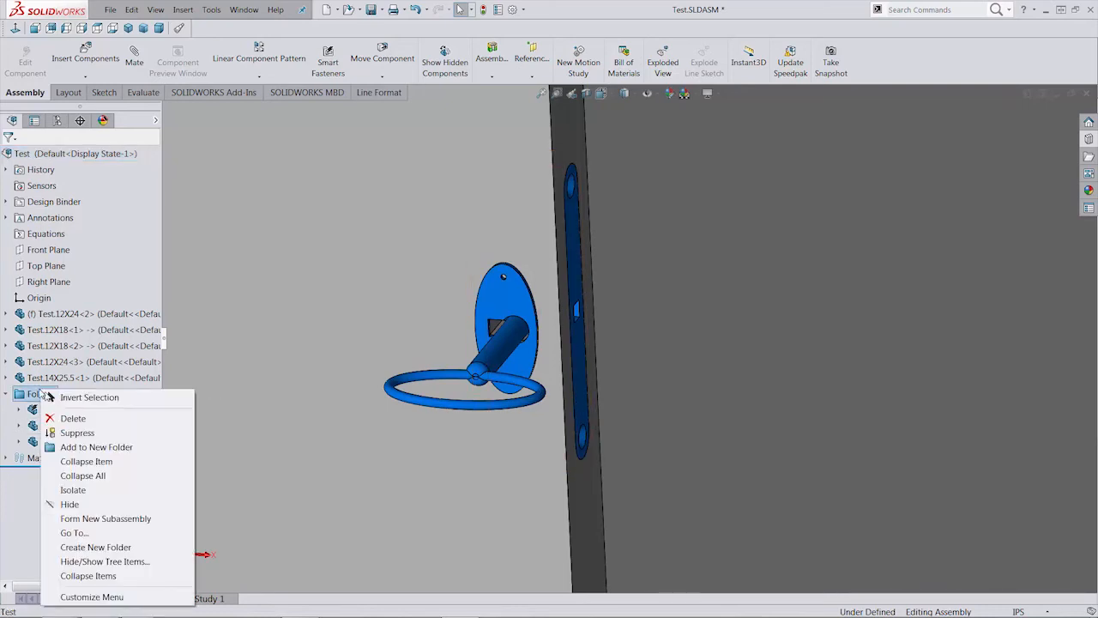
mouse_move(72, 418)
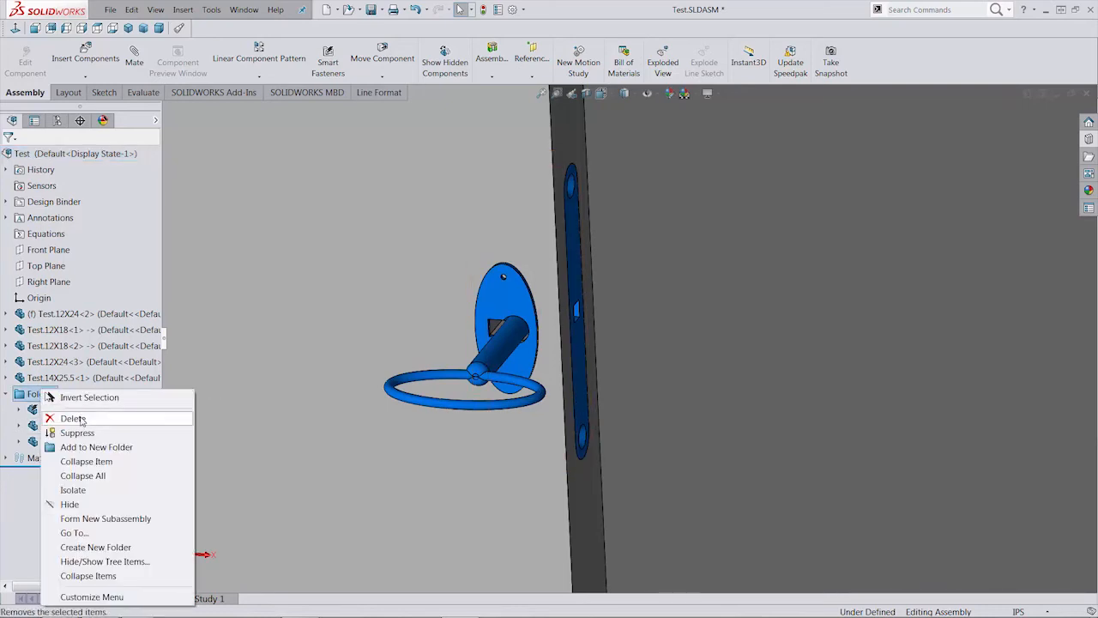
click(74, 418)
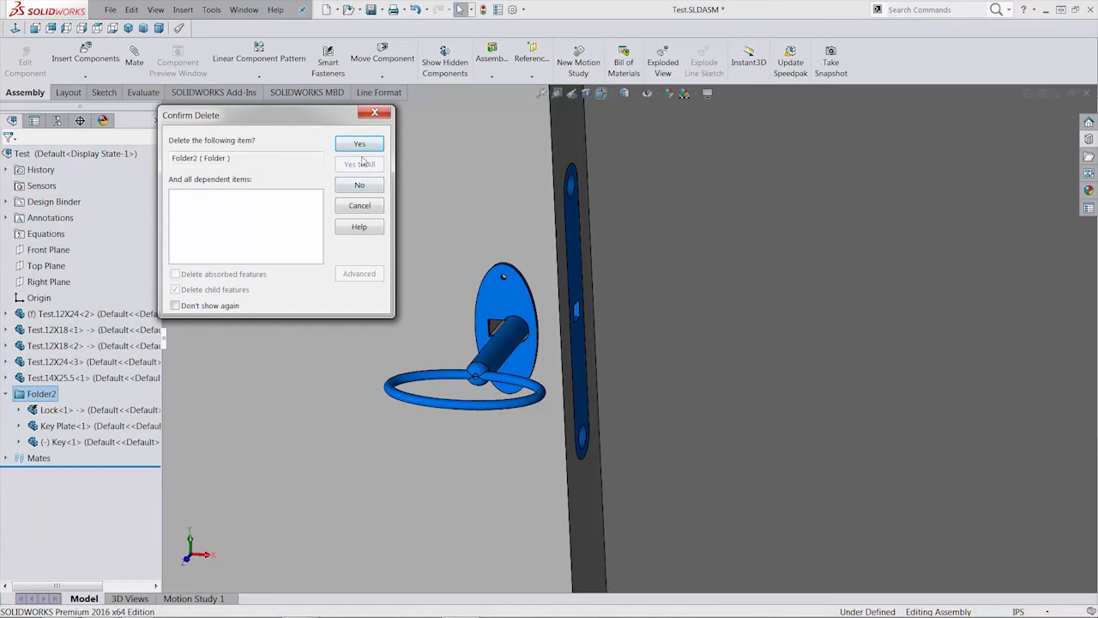
click(357, 144)
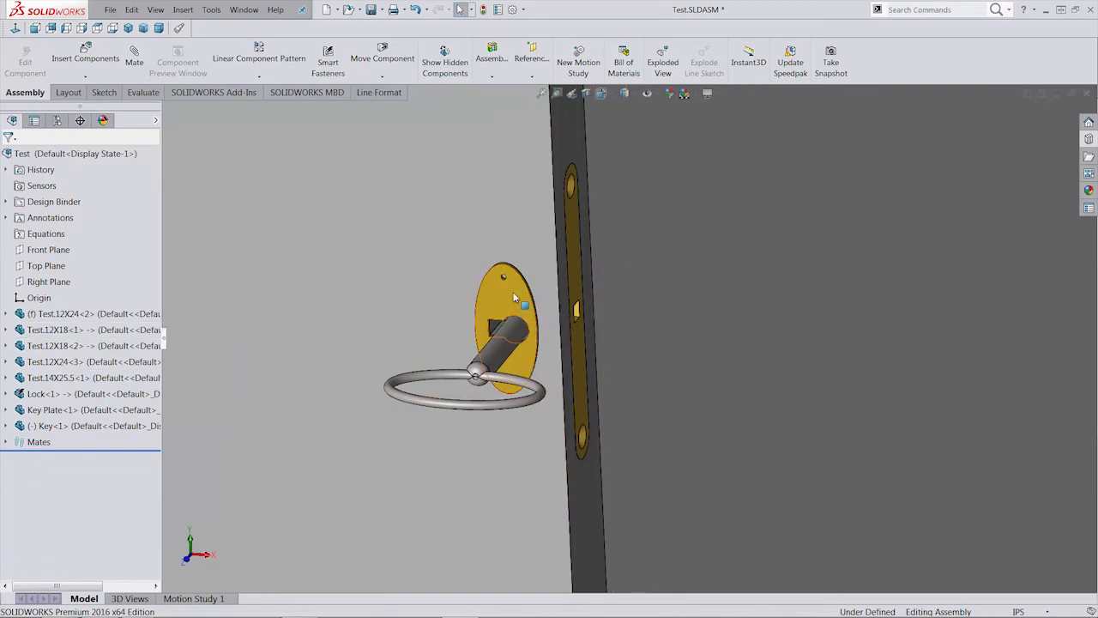
mouse_move(460, 347)
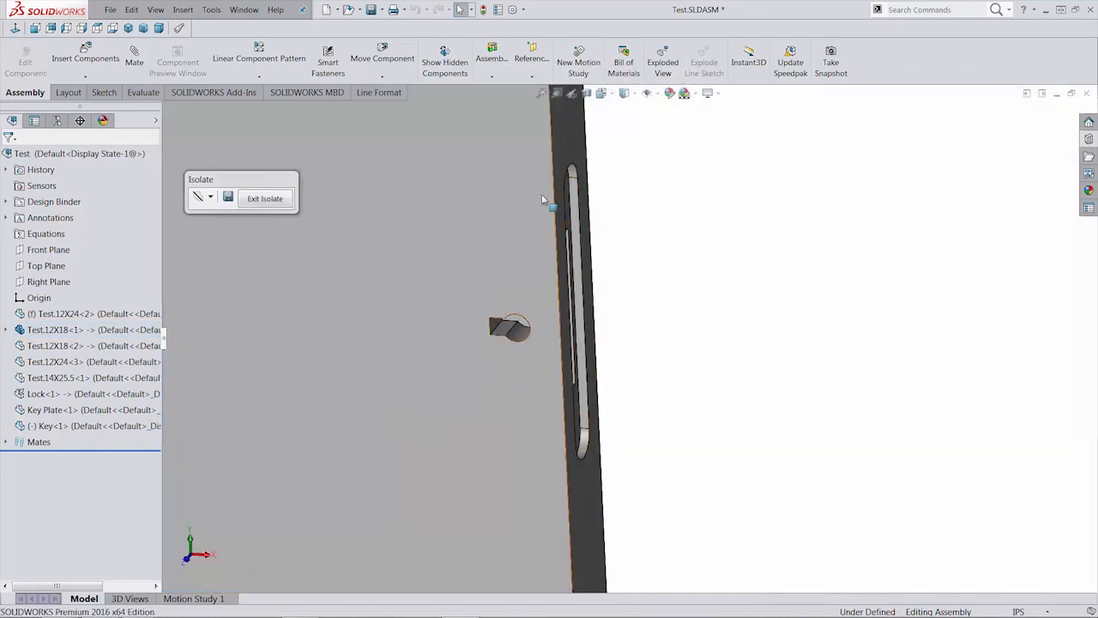
click(264, 199)
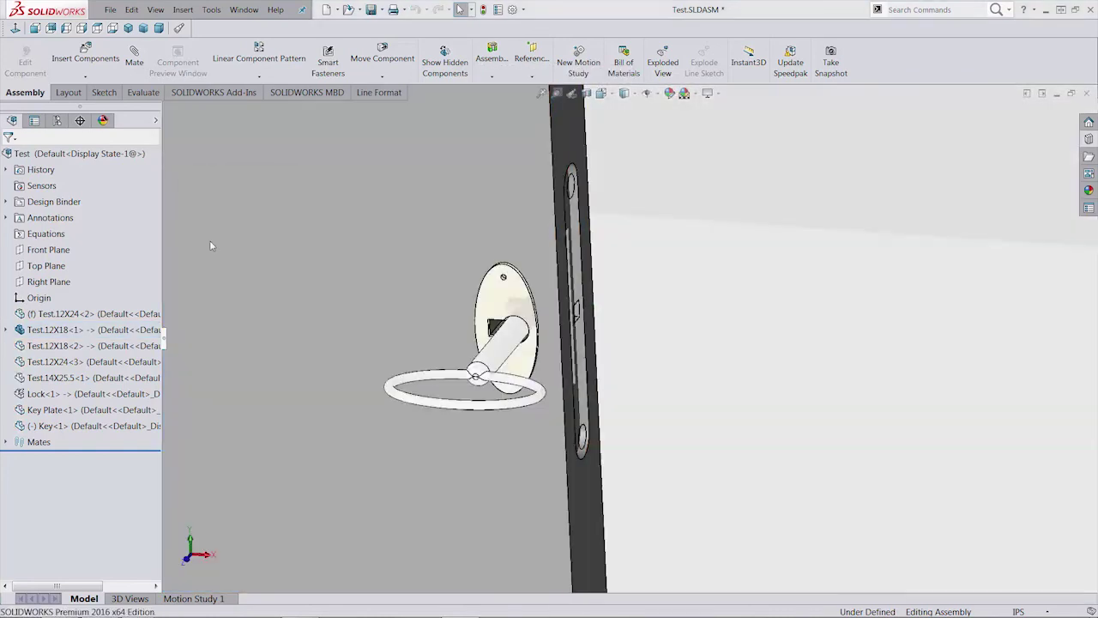
click(43, 391)
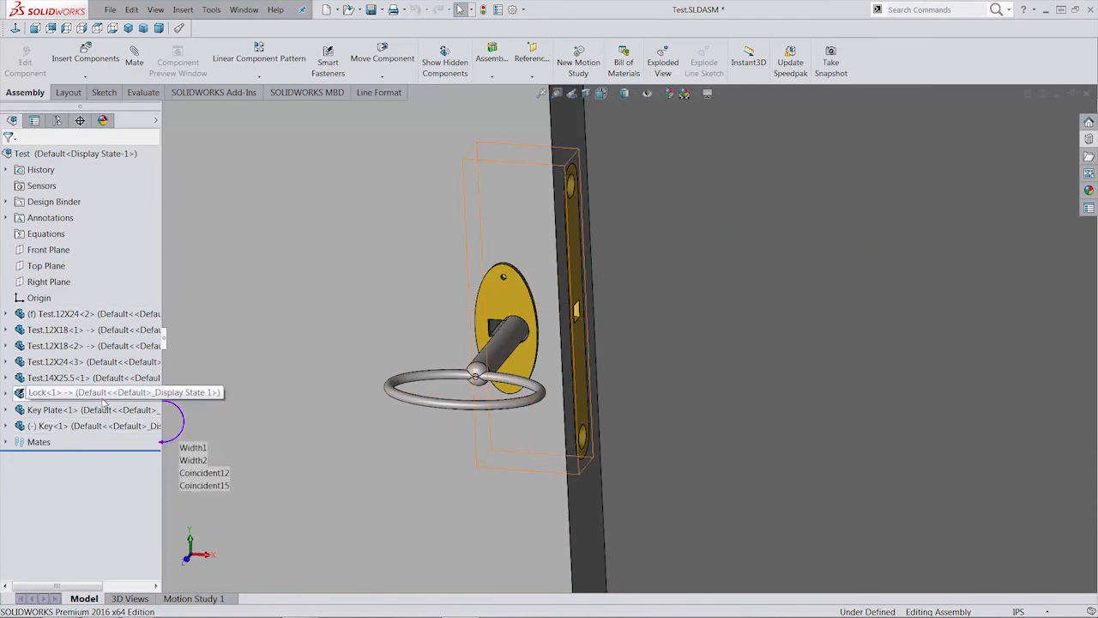
mouse_move(106, 402)
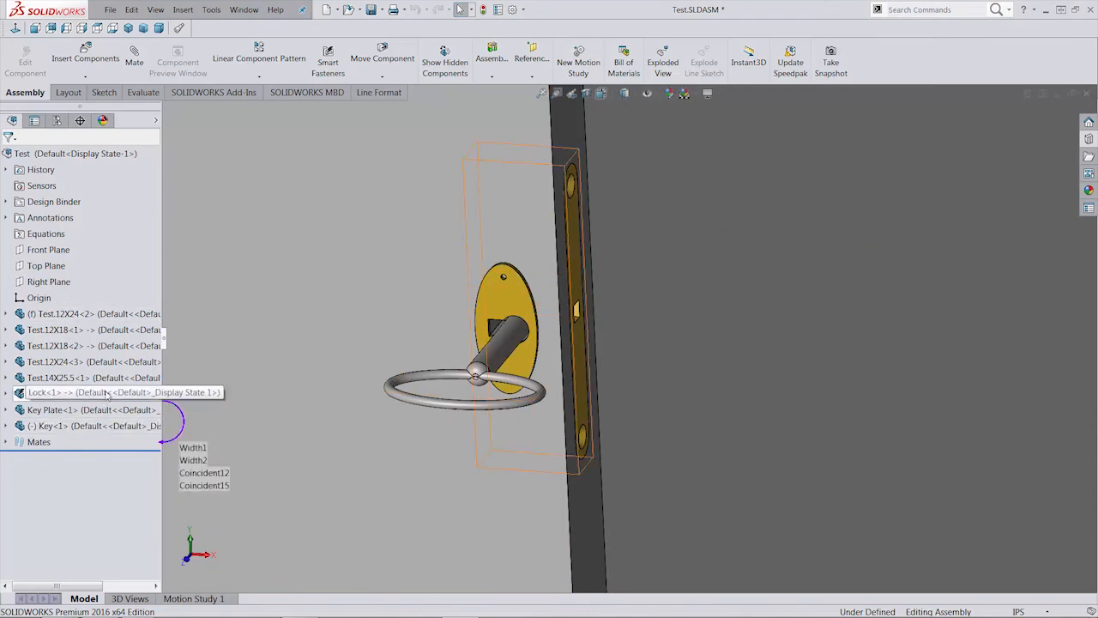